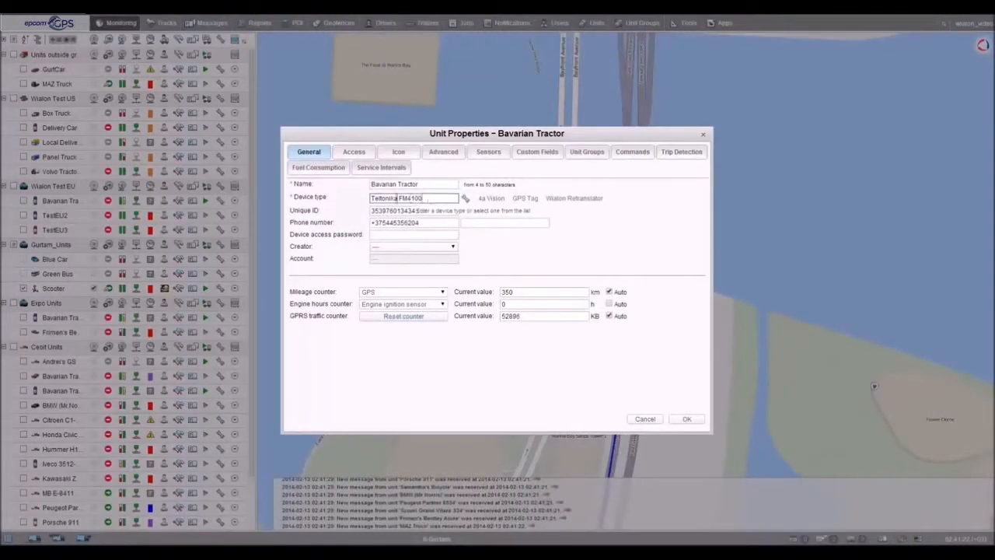
Browse the Bavarian Tractor's supported device types list, then dismiss it.
{"action": "left_click", "coordinate": [412, 196]}
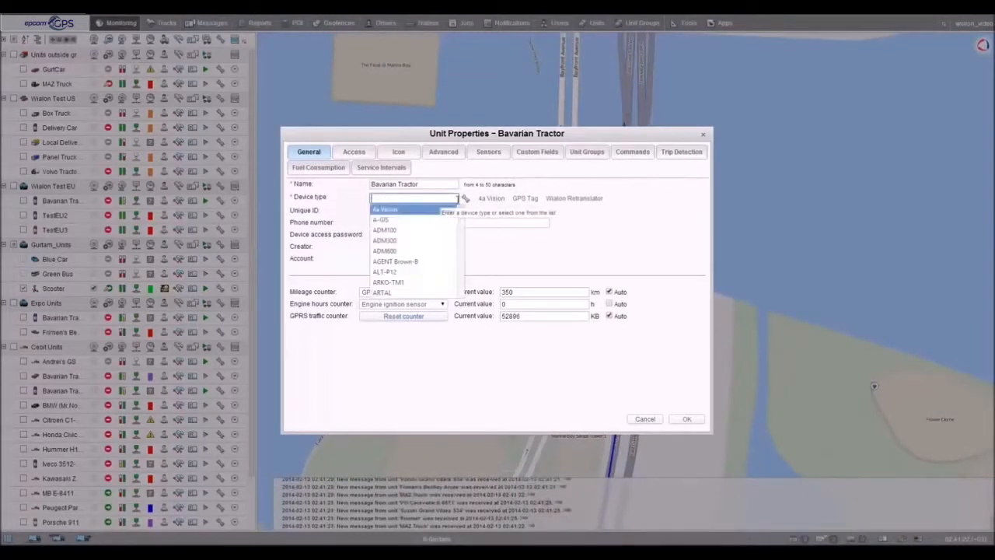
{"action": "scroll", "scroll_direction": "down", "scroll_amount": 3}
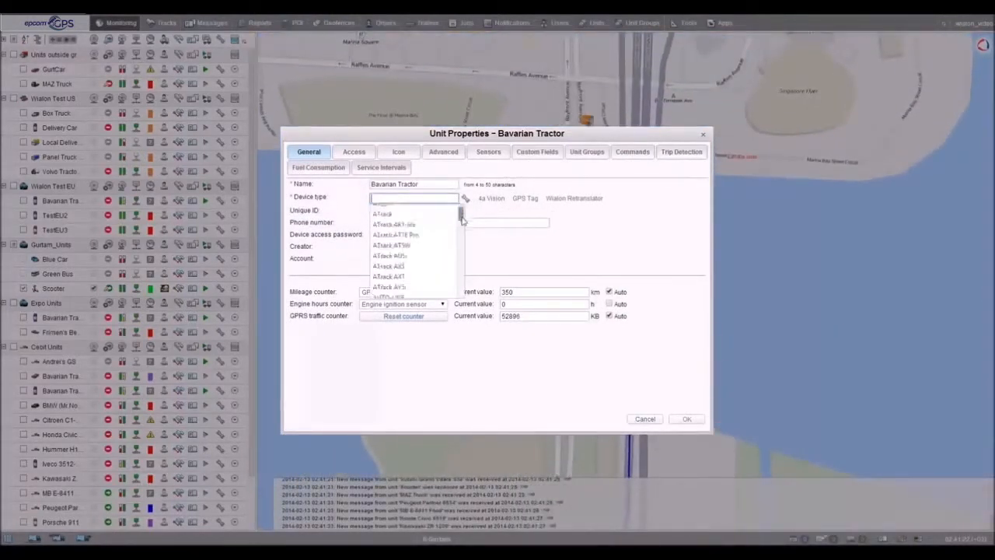
{"action": "scroll", "scroll_direction": "down", "scroll_amount": 3}
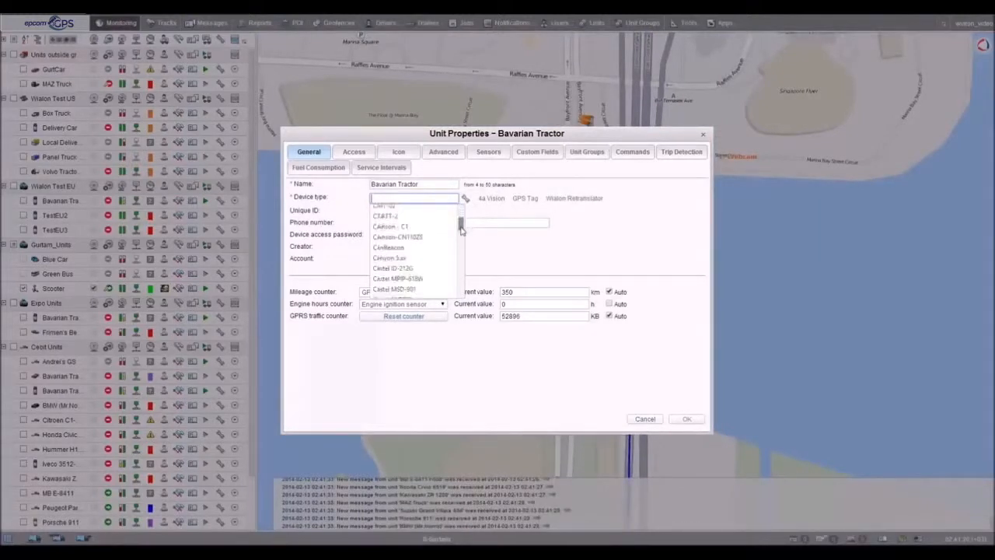
{"action": "scroll", "scroll_direction": "down", "scroll_amount": 3}
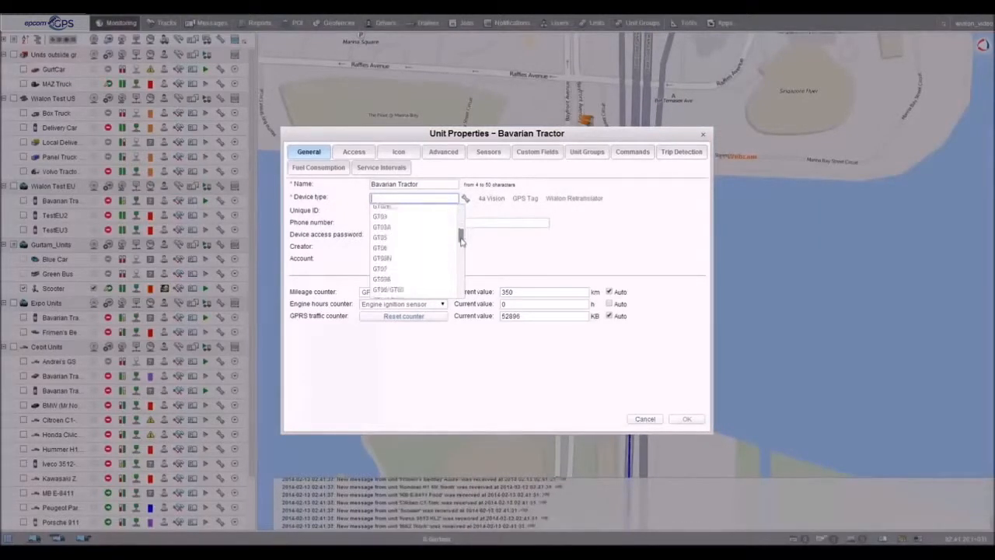
{"action": "scroll", "scroll_direction": "down", "scroll_amount": 3}
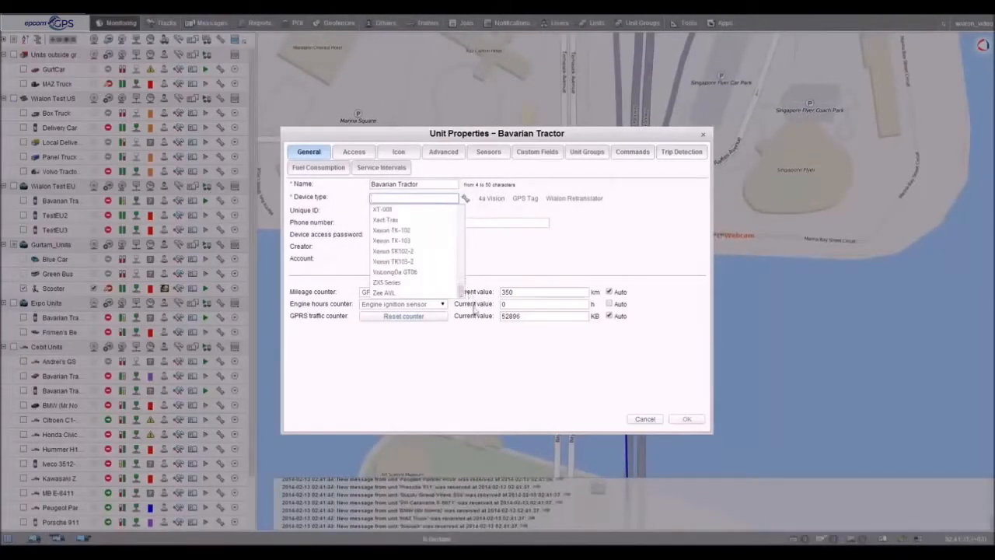
{"action": "left_click", "coordinate": [645, 418]}
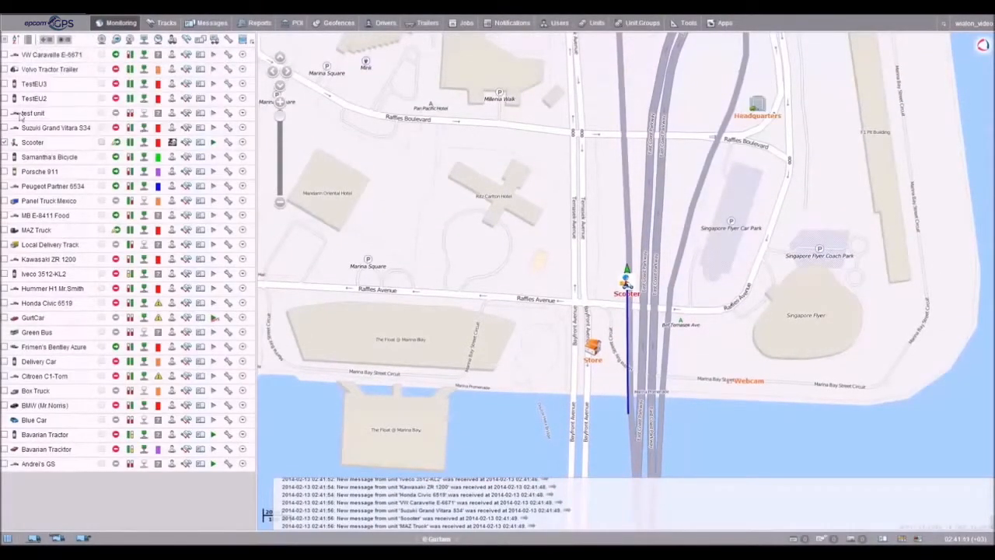
Expand the Scooter's address, speed and driver details, then show and clear its track.
{"action": "left_click", "coordinate": [33, 143]}
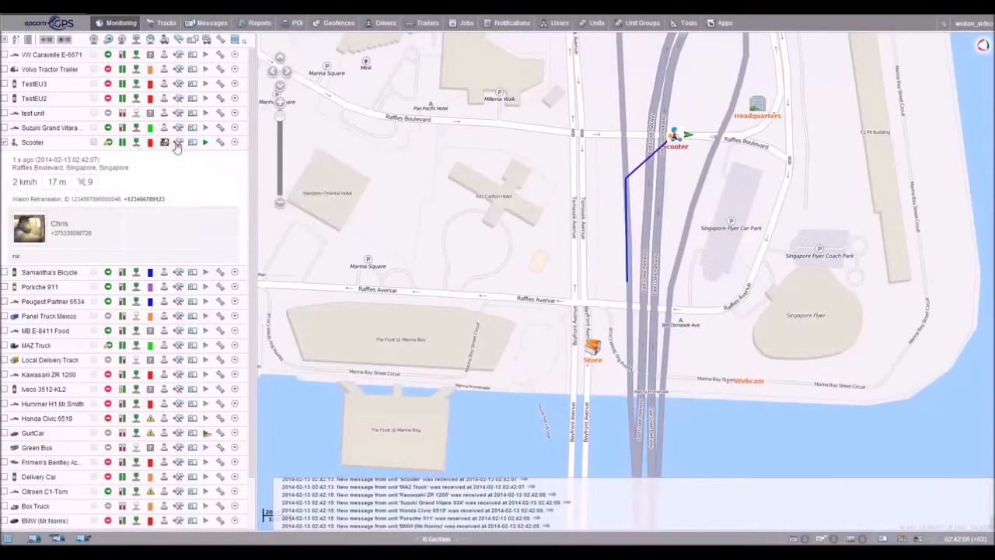
{"action": "left_click", "coordinate": [178, 143]}
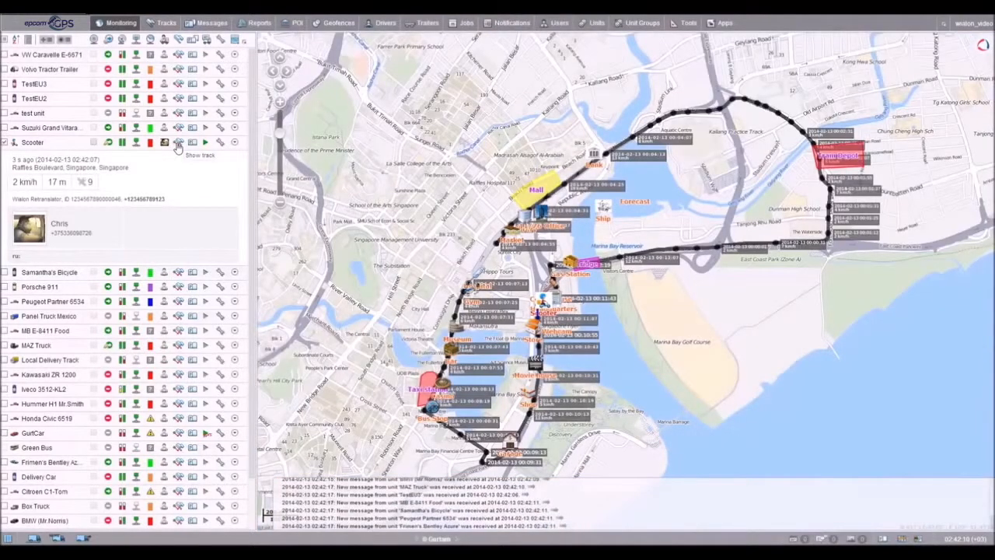
{"action": "left_click", "coordinate": [177, 143]}
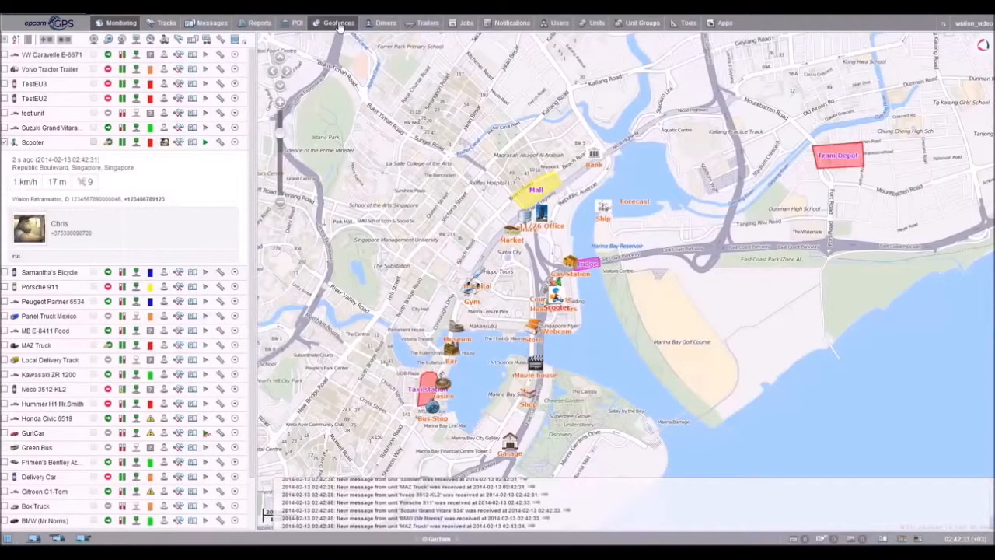
Create a yellow circular geofence named 'New geofence' near Balestier Road and save it.
{"action": "left_click", "coordinate": [338, 23]}
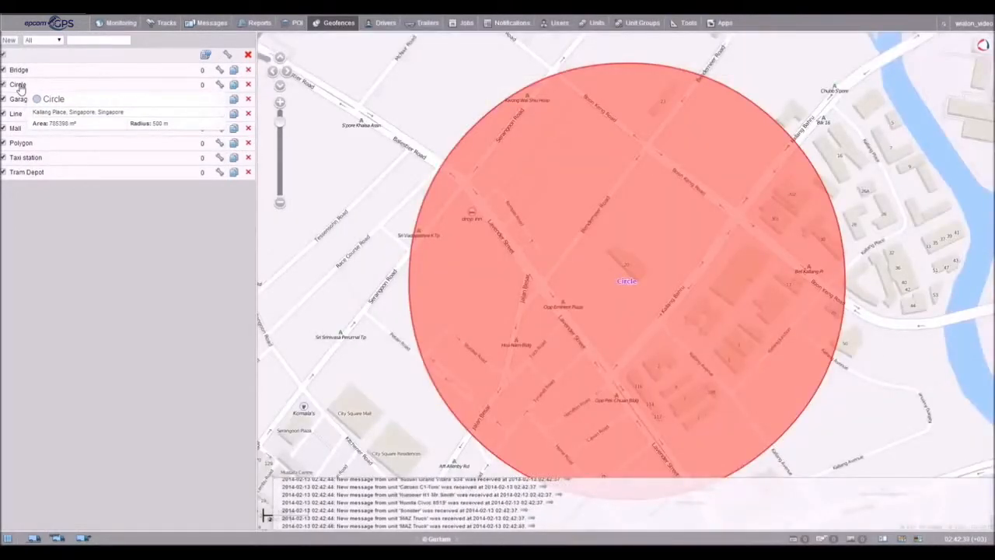
{"action": "left_click", "coordinate": [8, 40]}
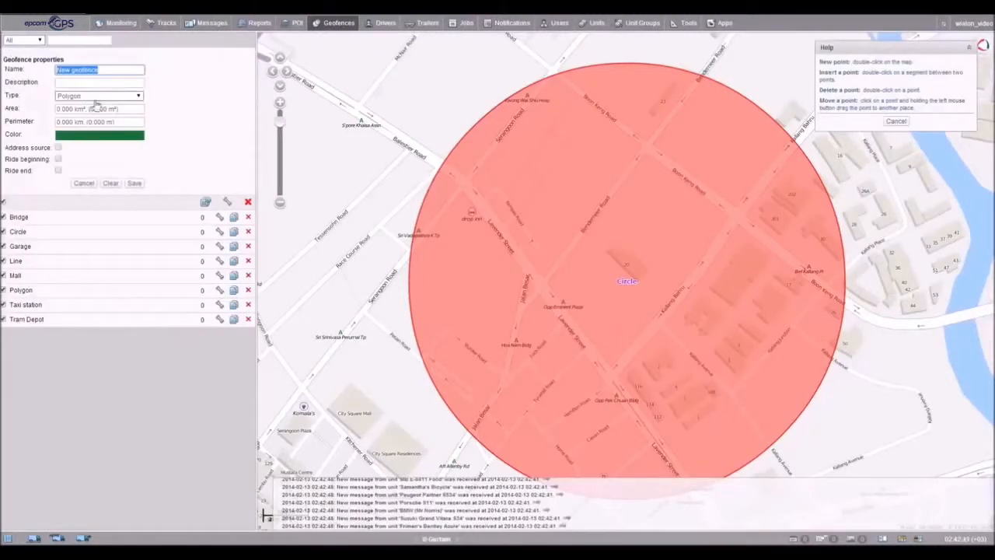
{"action": "left_click", "coordinate": [99, 94]}
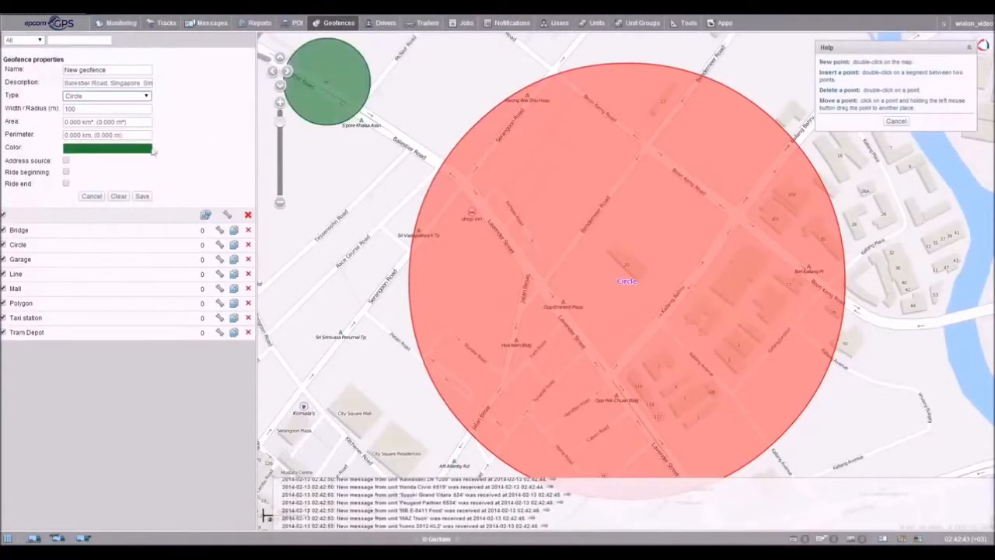
{"action": "left_click", "coordinate": [107, 148]}
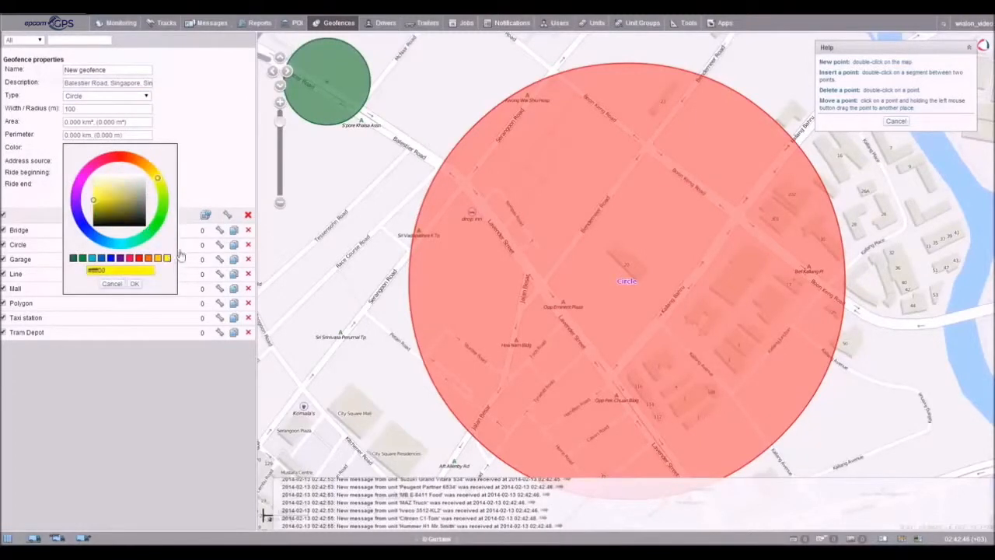
{"action": "left_click", "coordinate": [135, 283]}
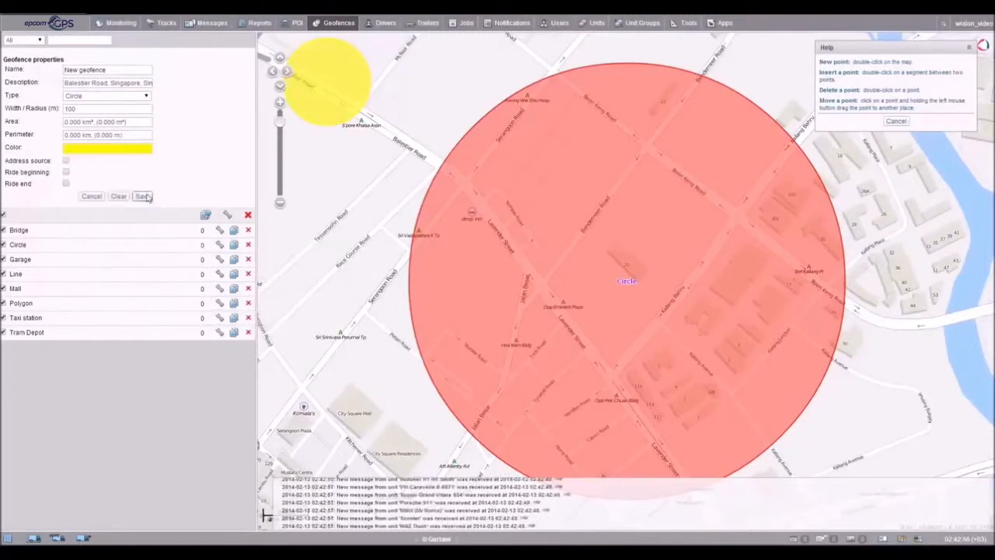
{"action": "left_click", "coordinate": [142, 196]}
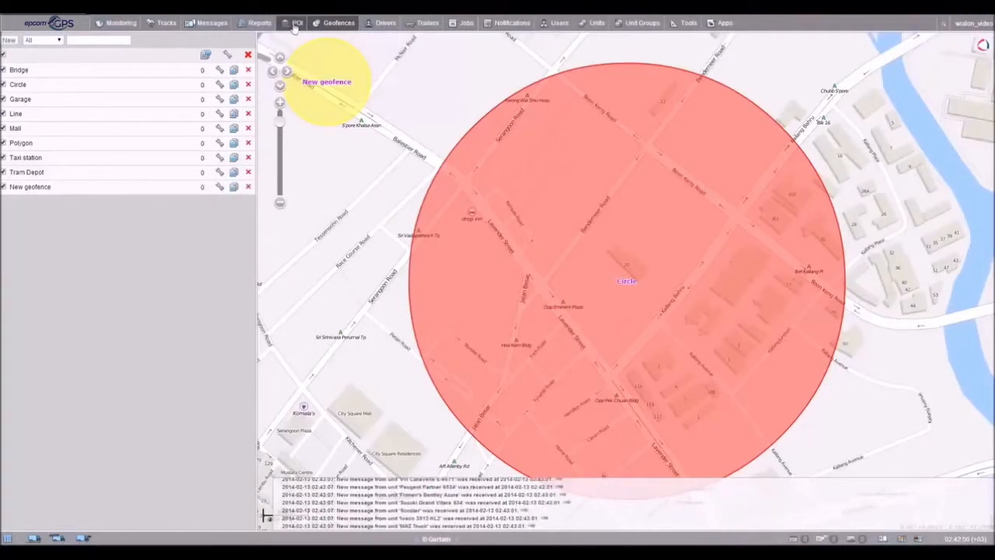
Open the points of interest list and view a POI's details.
{"action": "left_click", "coordinate": [296, 23]}
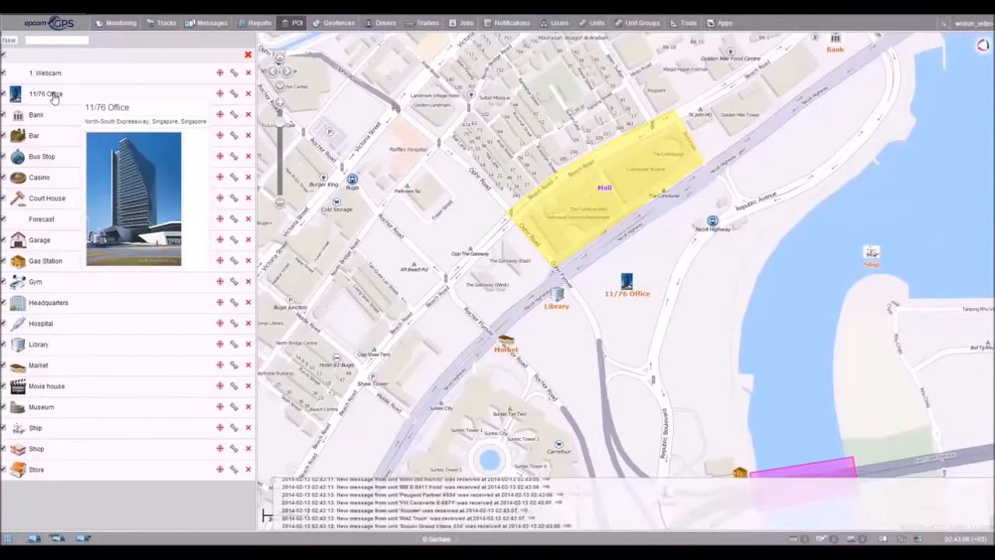
{"action": "left_click", "coordinate": [46, 72]}
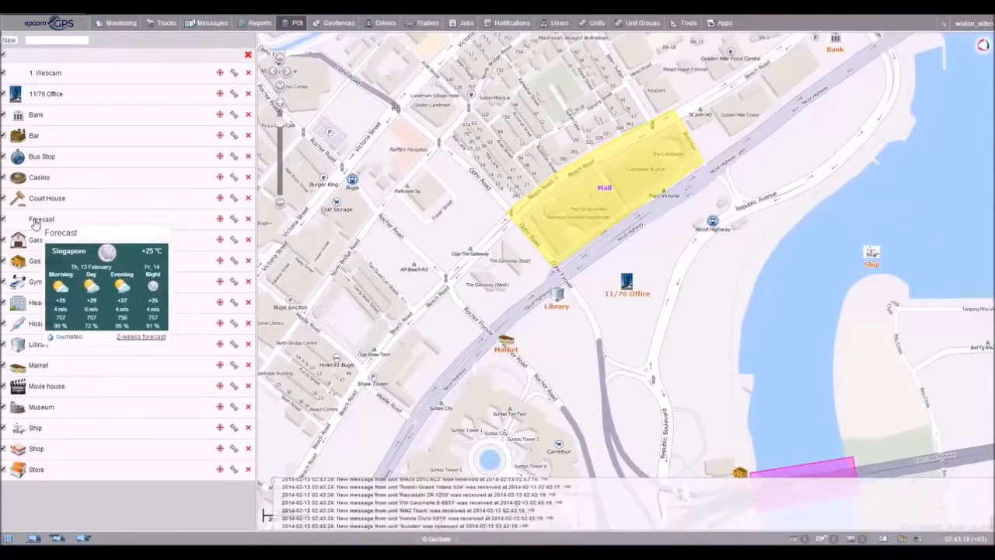
{"action": "mouse_move", "coordinate": [610, 305]}
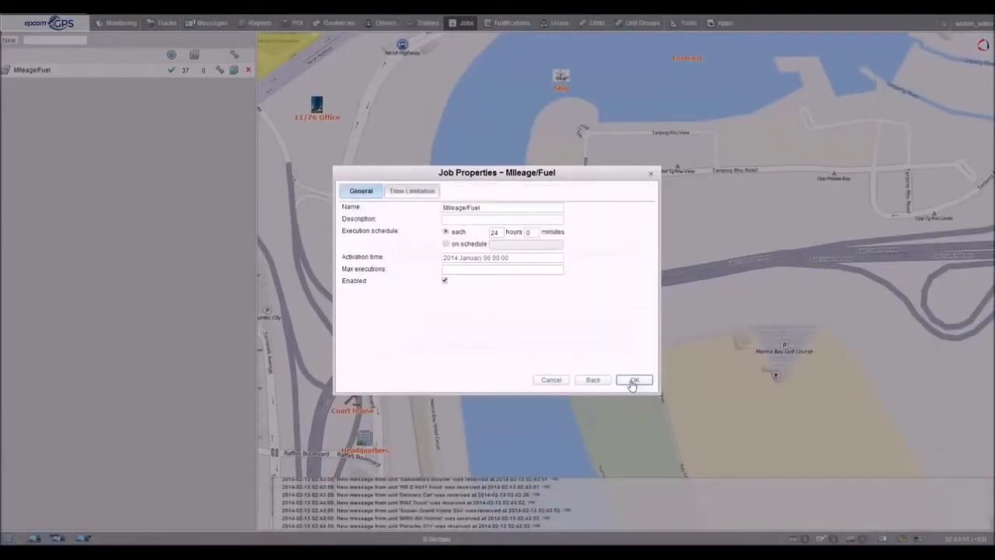
Close the Mileage/Fuel job properties dialog with OK.
{"action": "left_click", "coordinate": [634, 380]}
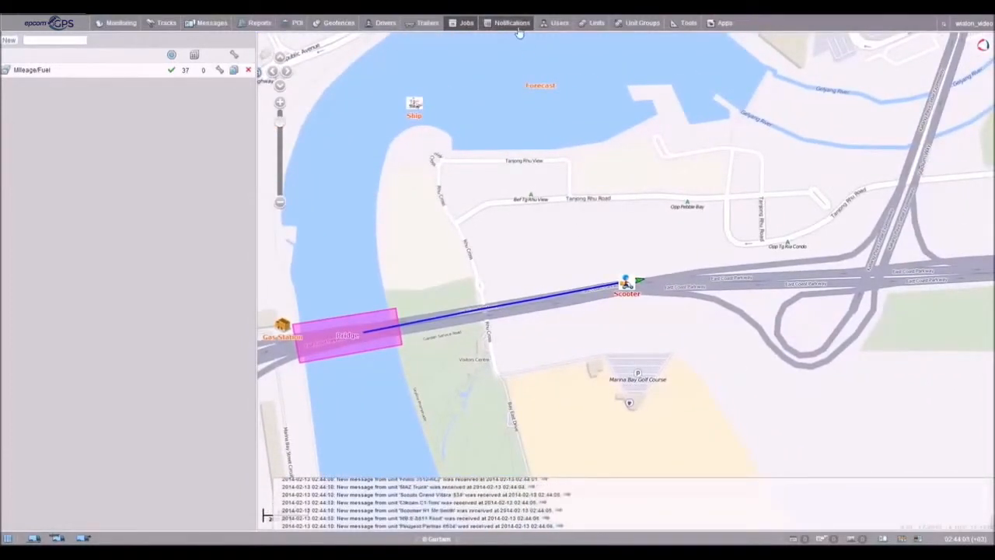
Review the Garage leaving notification's units, geofence trigger and SMS action, then return to Monitoring.
{"action": "left_click", "coordinate": [511, 23]}
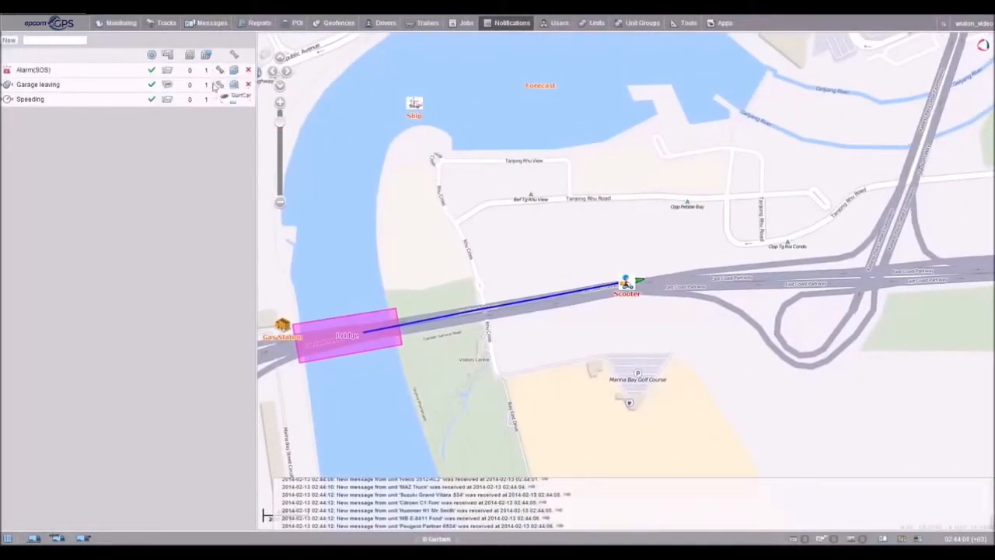
{"action": "left_click", "coordinate": [219, 84]}
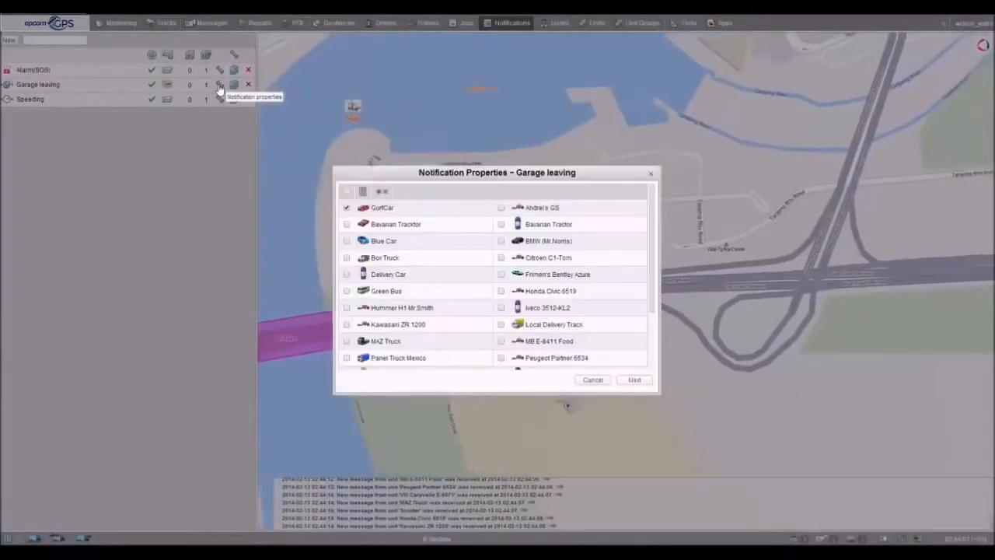
{"action": "left_click", "coordinate": [634, 379]}
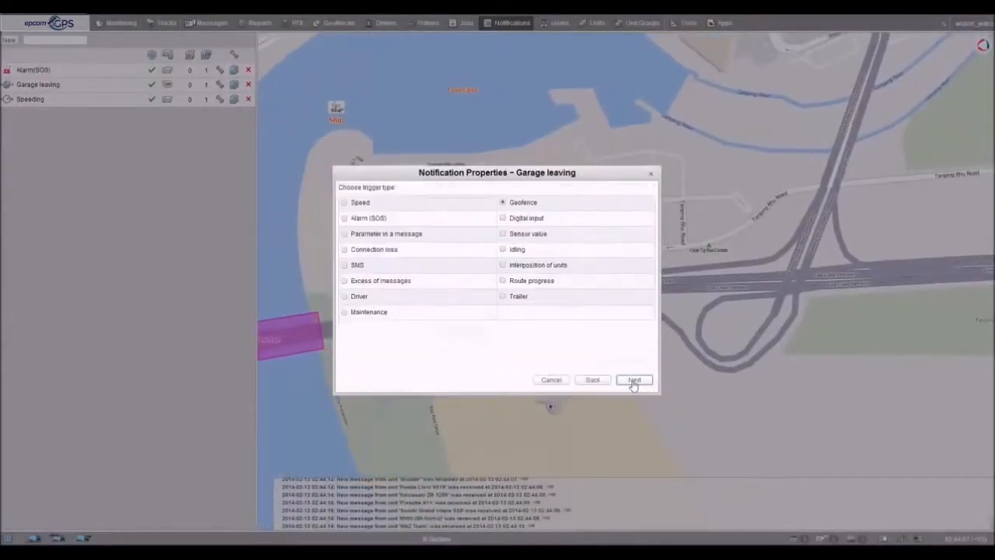
{"action": "left_click", "coordinate": [634, 379]}
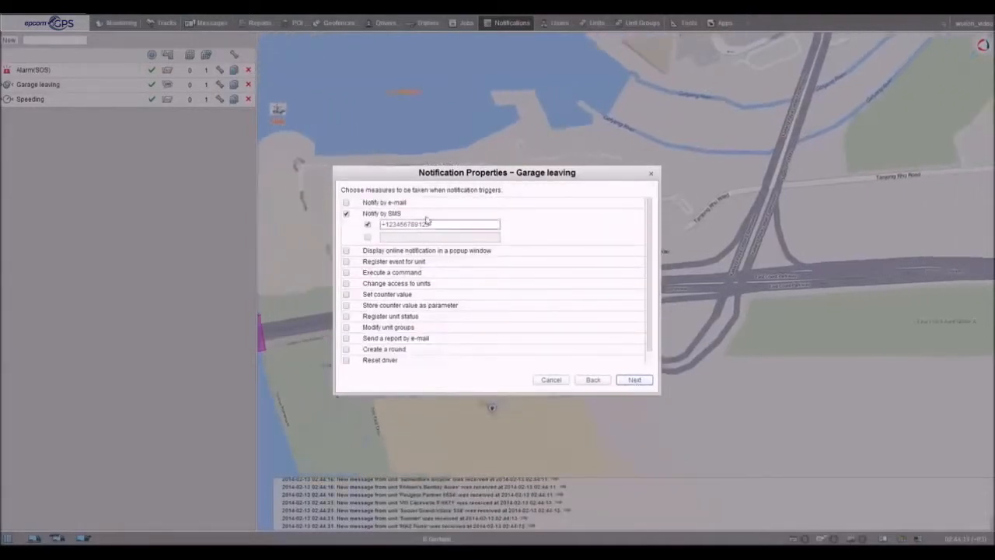
{"action": "left_click", "coordinate": [634, 379]}
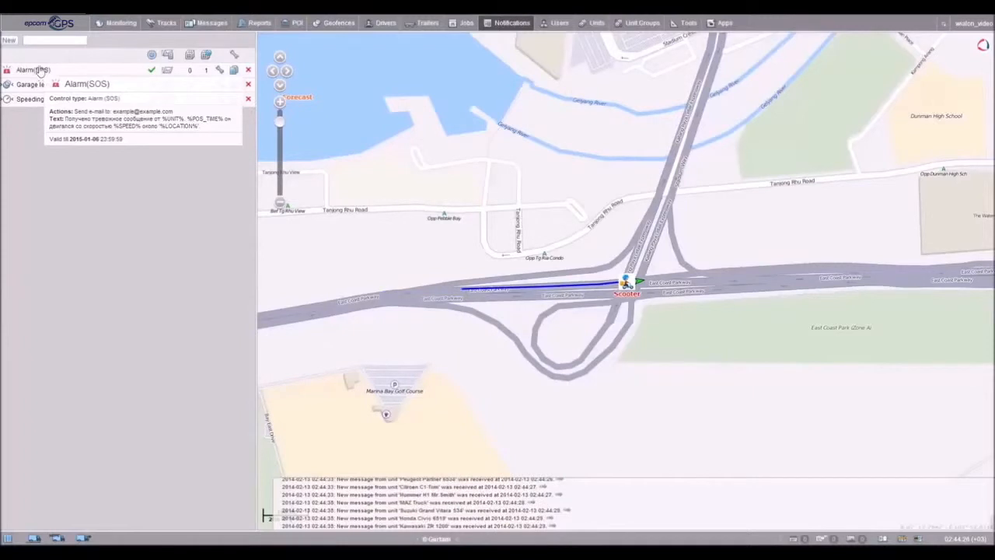
{"action": "left_click", "coordinate": [121, 22]}
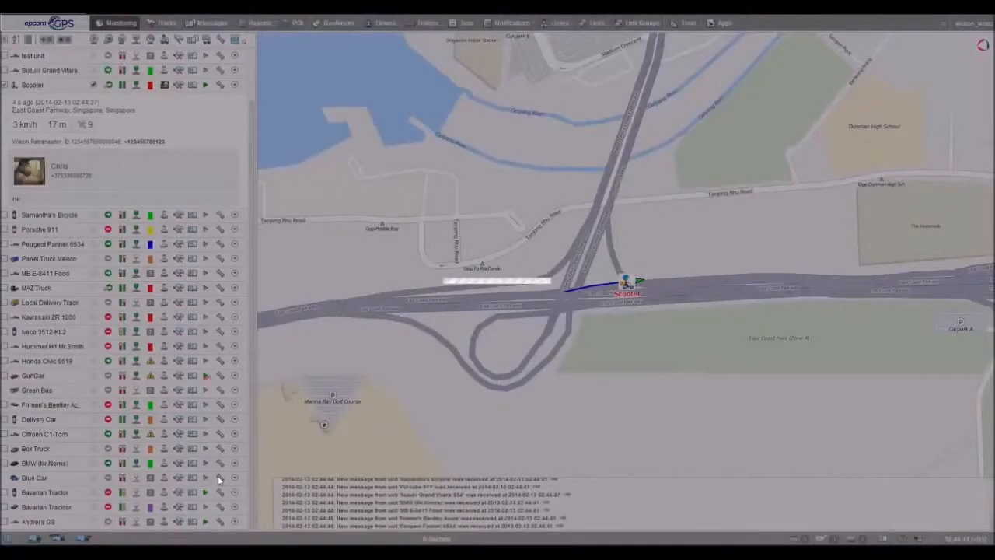
{"action": "left_click", "coordinate": [220, 477]}
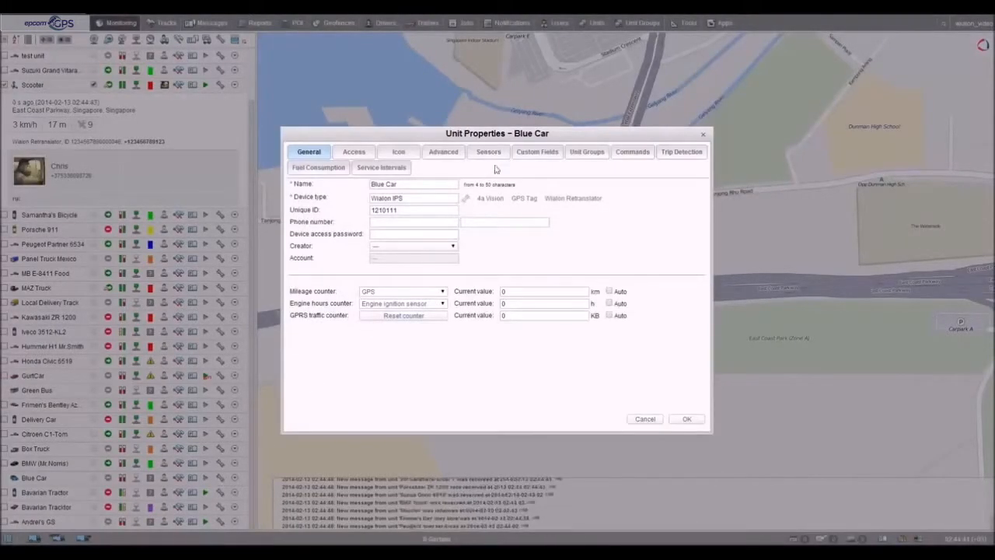
{"action": "left_click", "coordinate": [488, 151]}
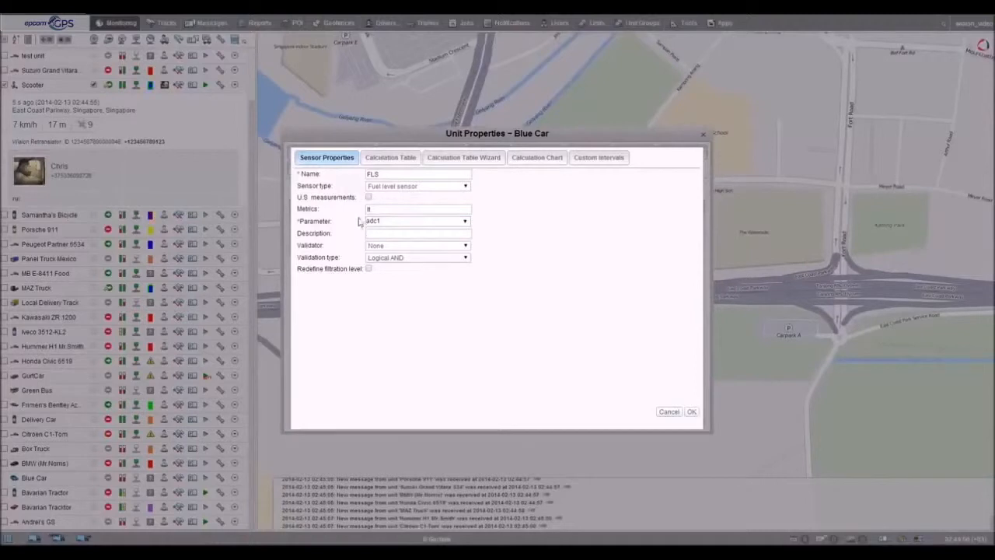
{"action": "left_click", "coordinate": [390, 157]}
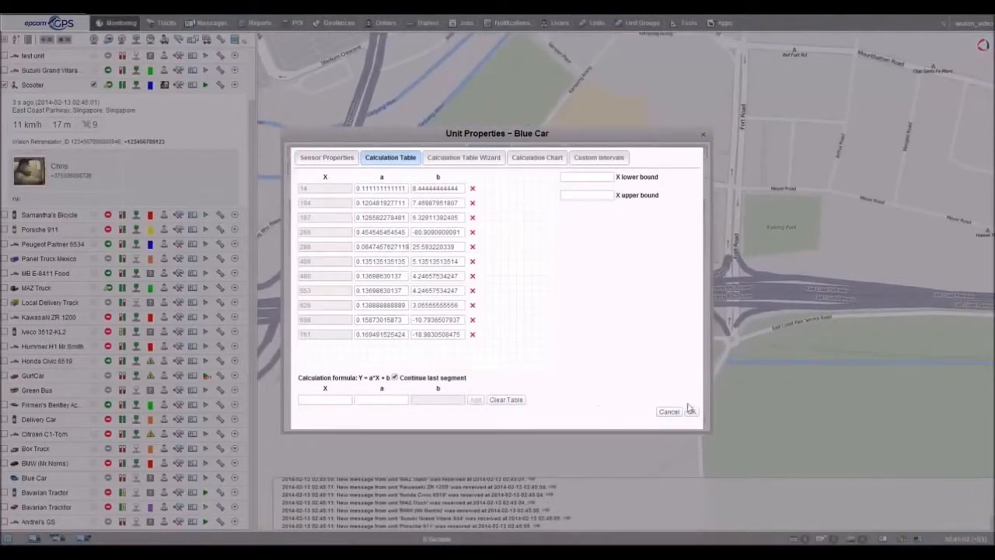
{"action": "left_click", "coordinate": [669, 412]}
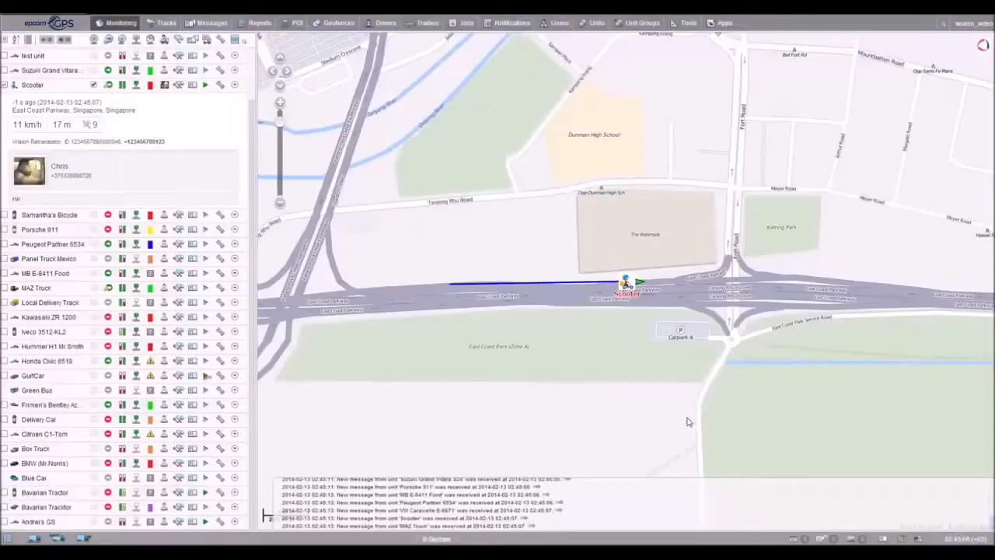
Open the drivers list showing Chris, Jim, Mike and Rob with photos.
{"action": "left_click", "coordinate": [626, 283]}
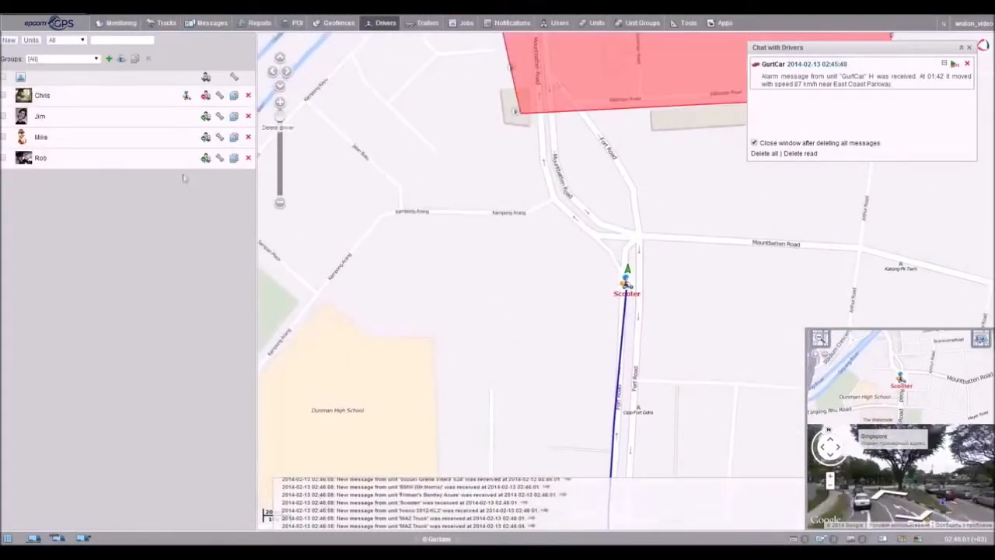
{"action": "mouse_move", "coordinate": [206, 137]}
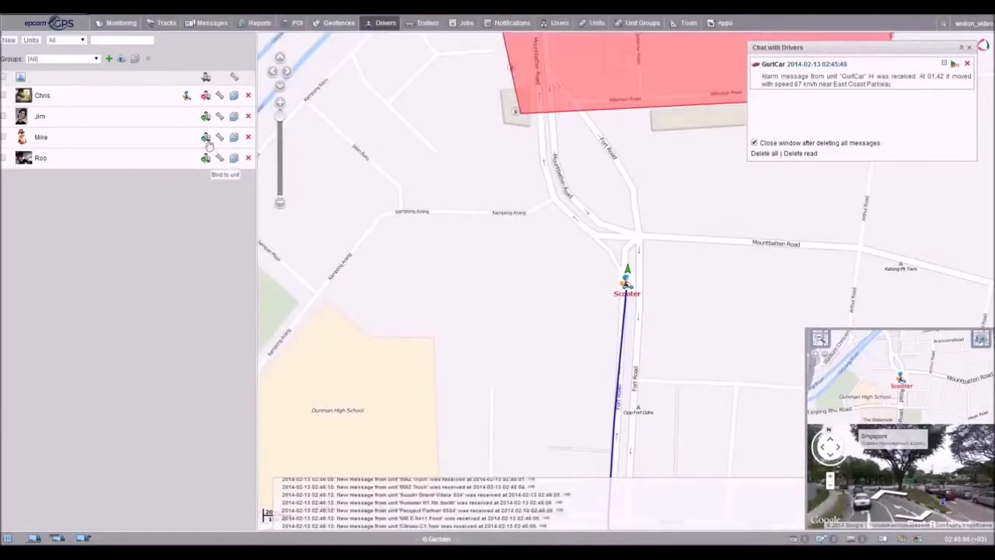
Bind driver Mike to the Bavarian Tractor unit and go to unit groups.
{"action": "left_click", "coordinate": [205, 138]}
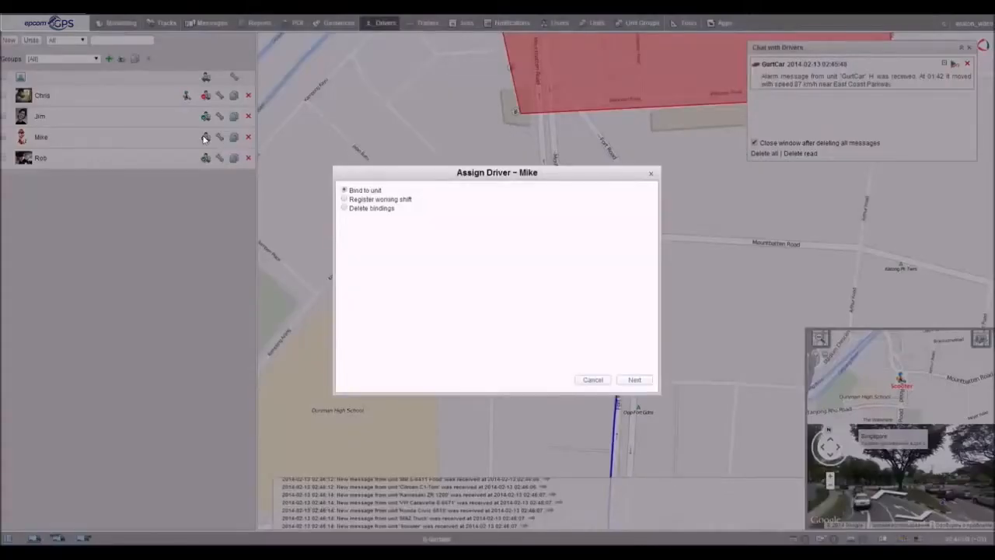
{"action": "left_click", "coordinate": [634, 379]}
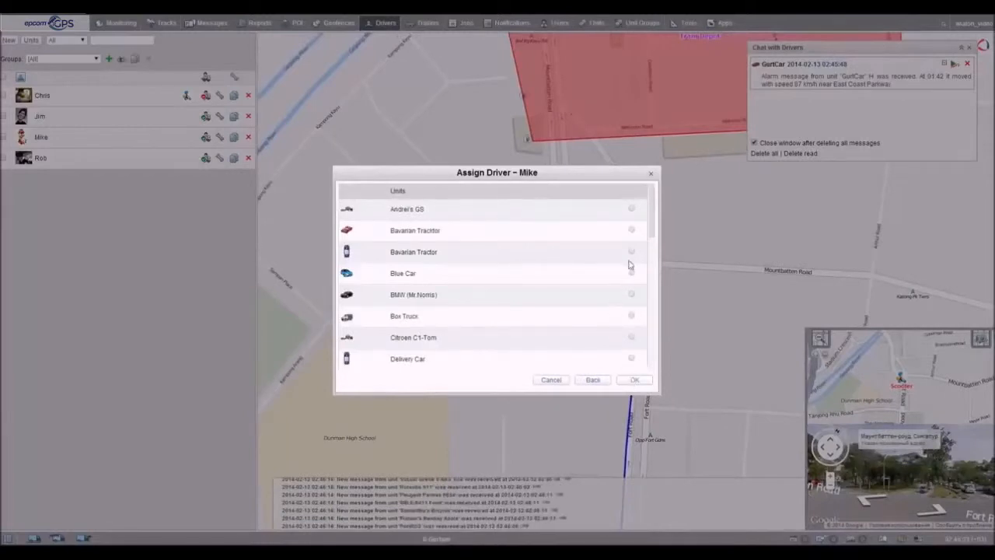
{"action": "left_click", "coordinate": [631, 251]}
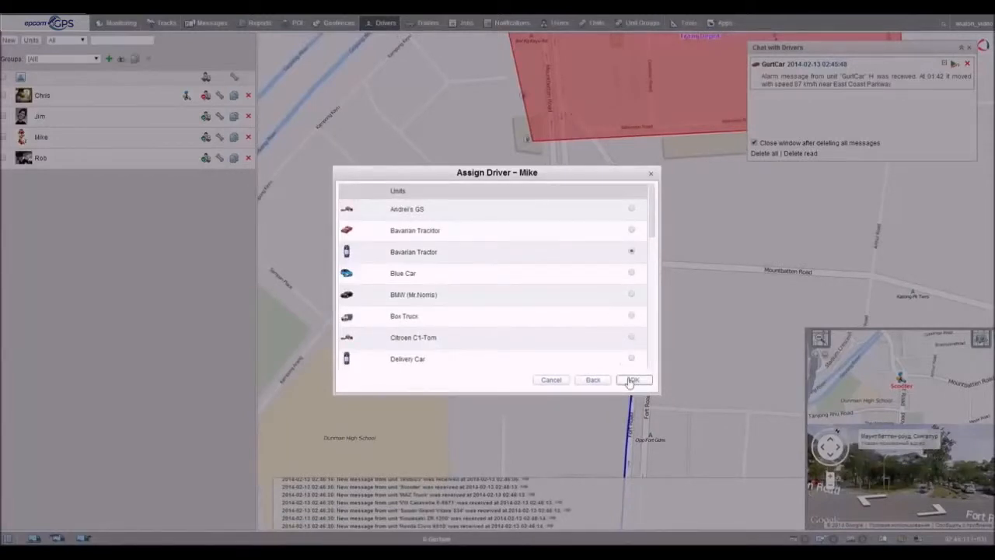
{"action": "left_click", "coordinate": [633, 379]}
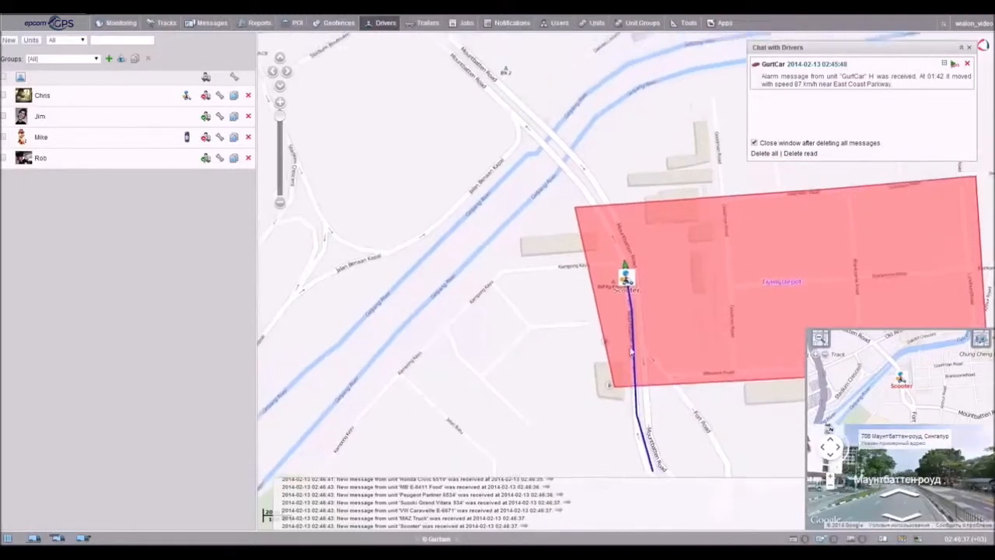
{"action": "left_click", "coordinate": [641, 21]}
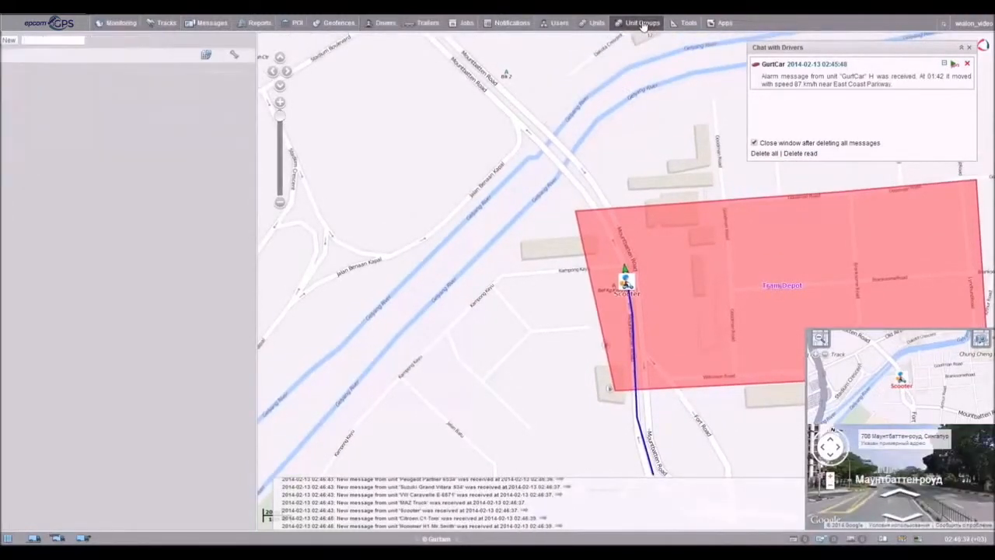
Create 'New unit group' with seven units, including Blue Car and GurtCar.
{"action": "left_click", "coordinate": [641, 22]}
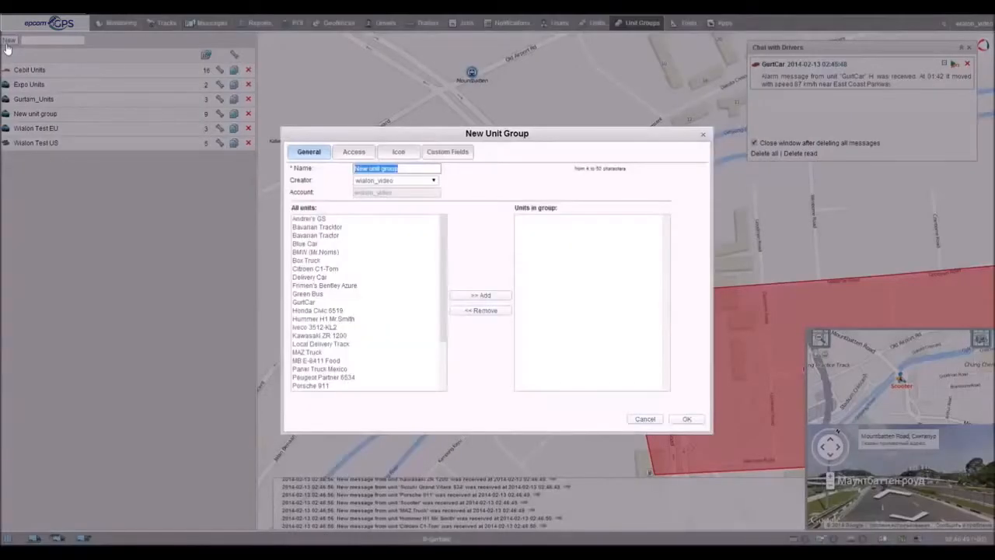
{"action": "left_click", "coordinate": [309, 218]}
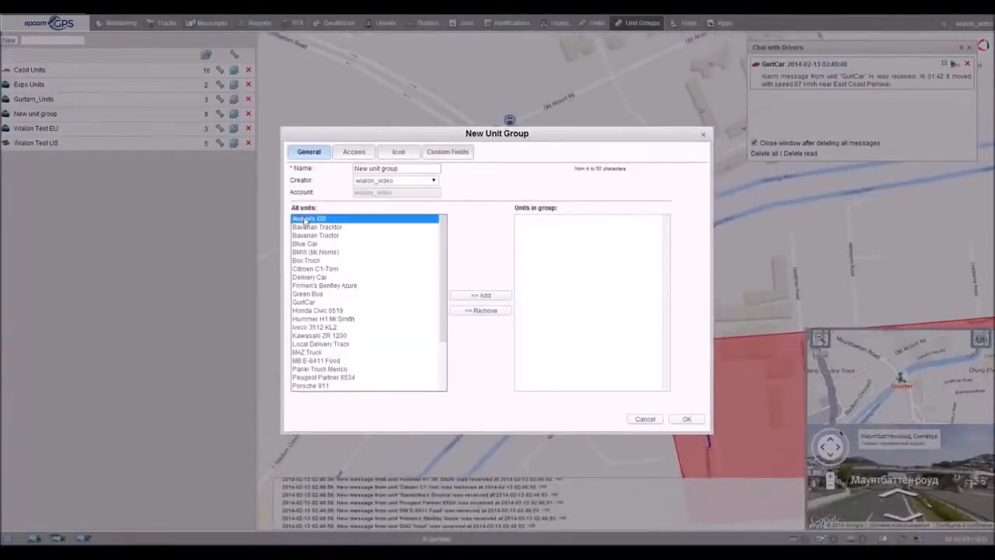
{"action": "left_click", "coordinate": [315, 268]}
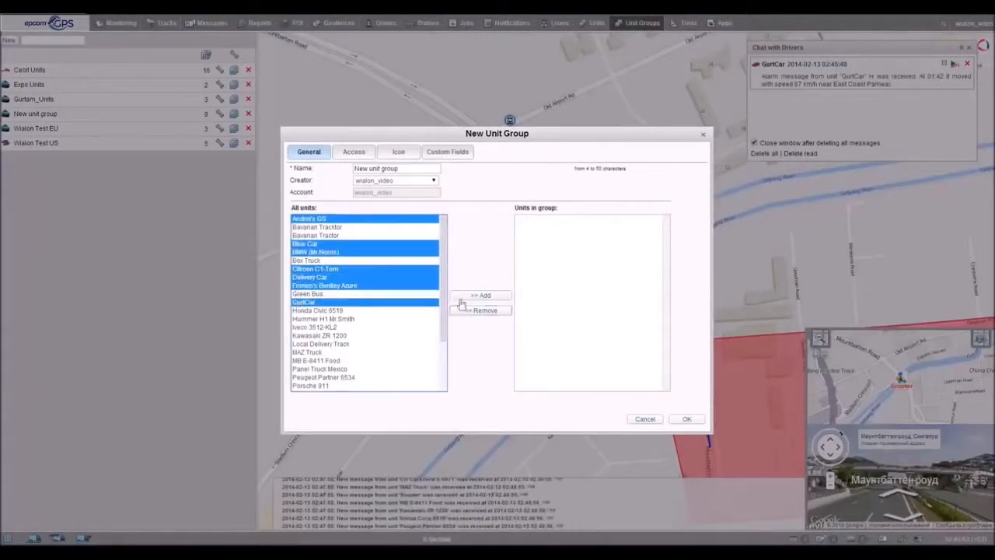
{"action": "left_click", "coordinate": [480, 294]}
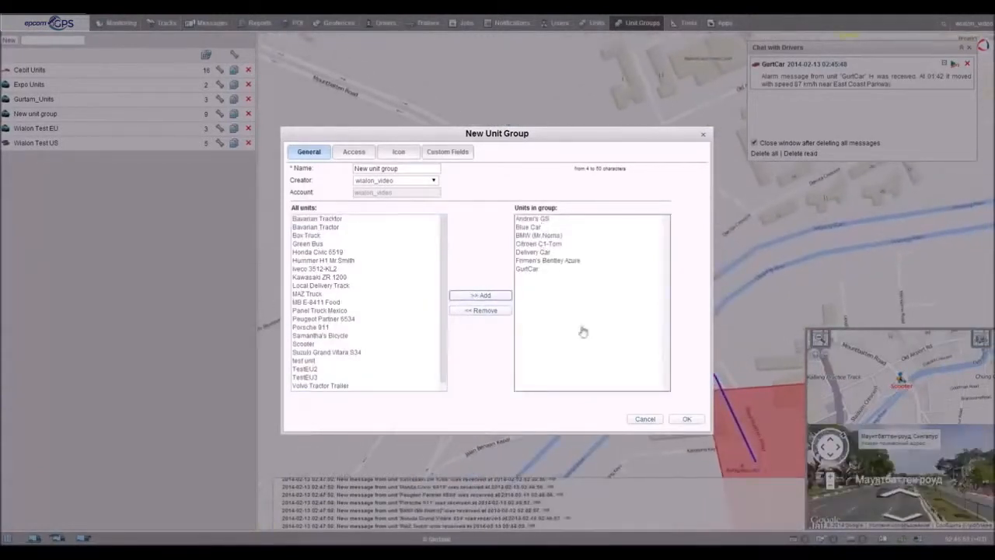
{"action": "left_click", "coordinate": [685, 418]}
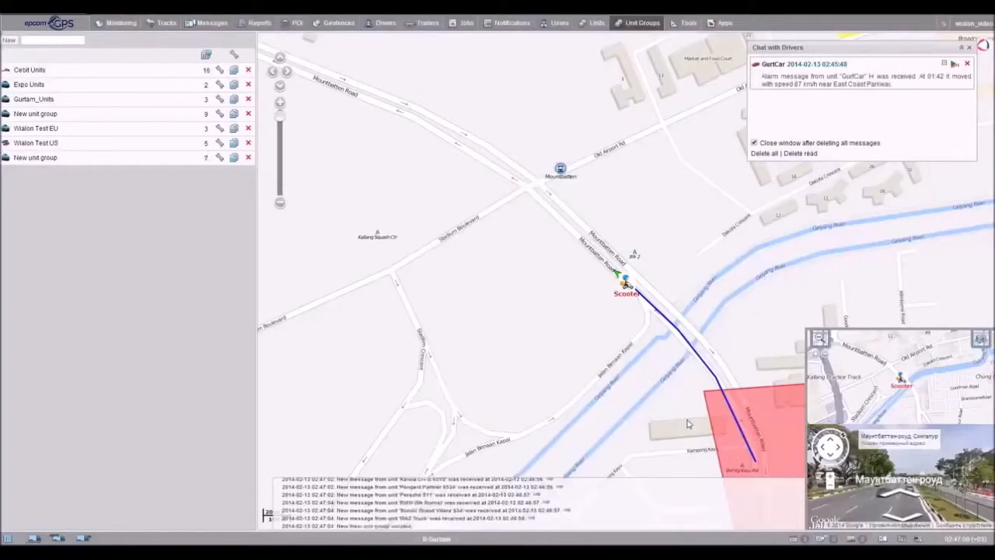